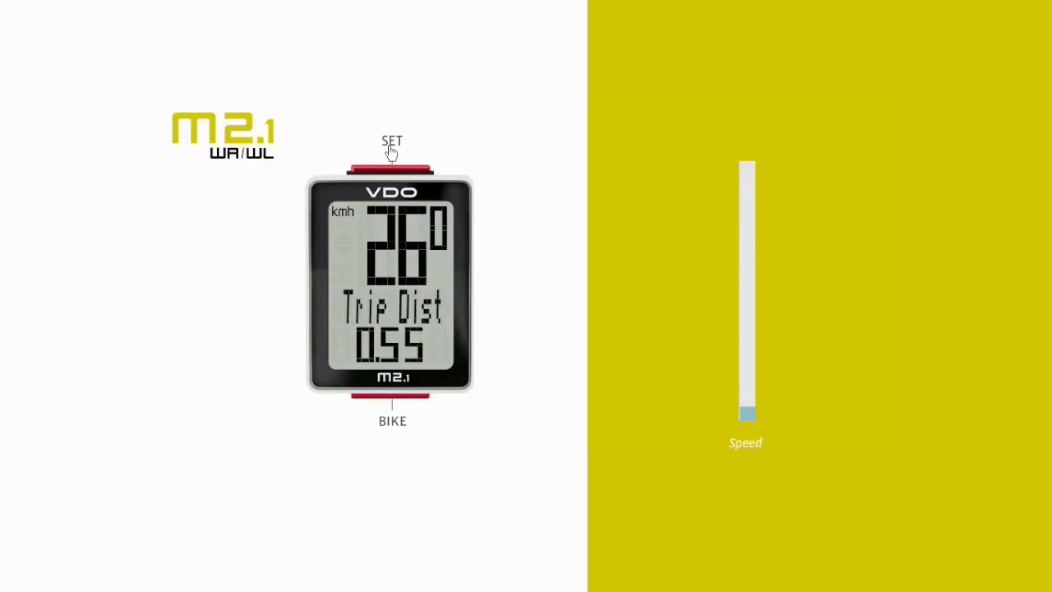
Enter the settings menu and confirm English under the Language entry.
click(391, 144)
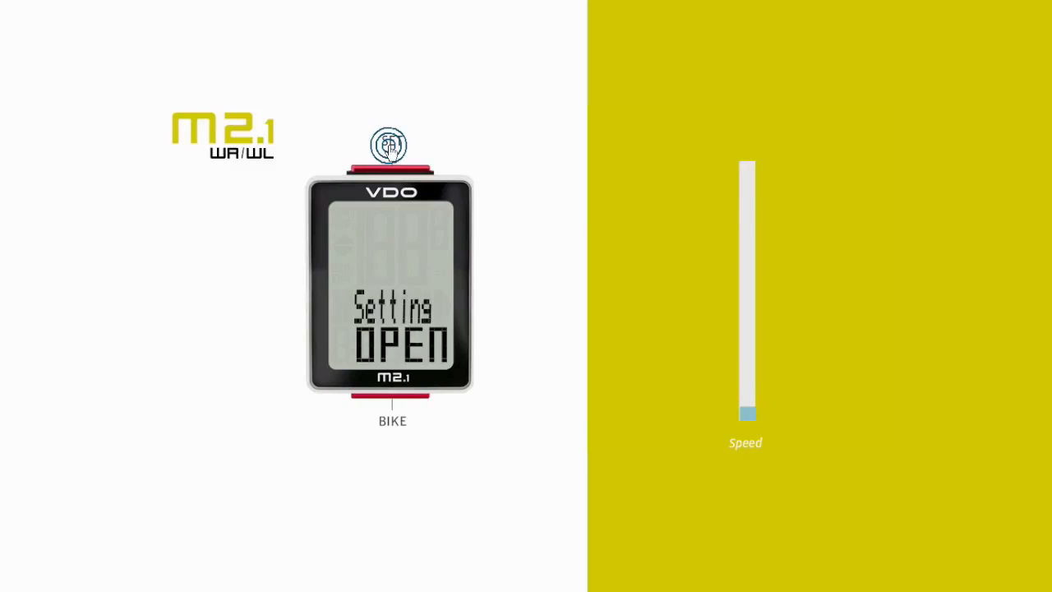
click(391, 146)
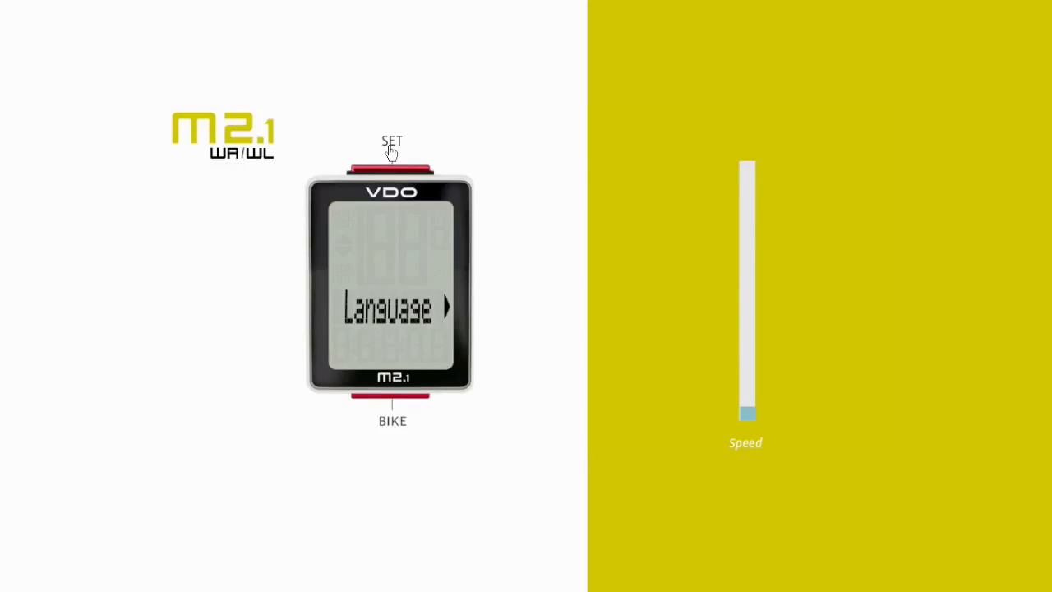
click(391, 167)
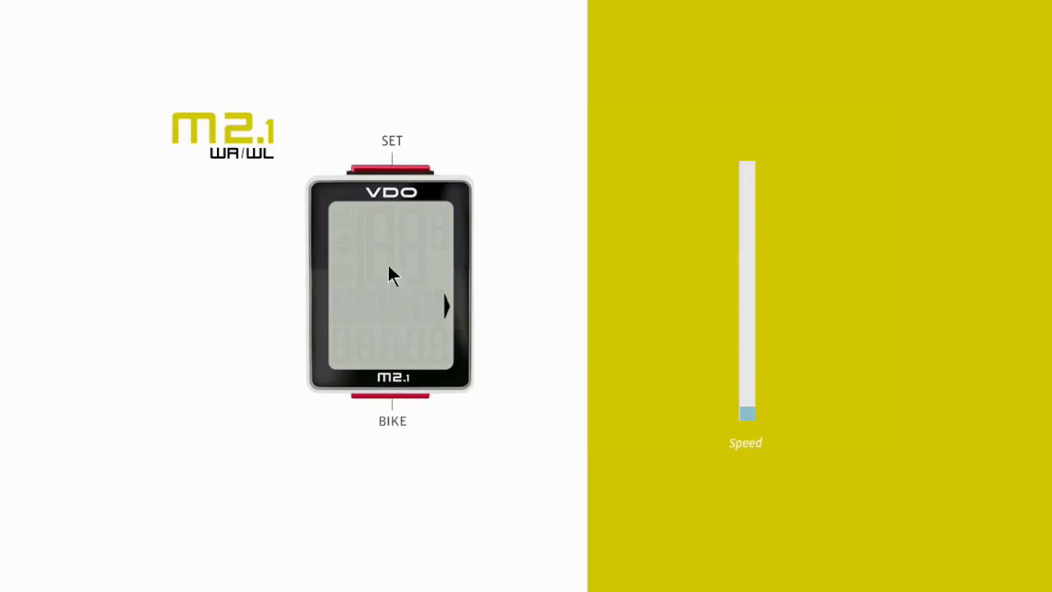
click(391, 396)
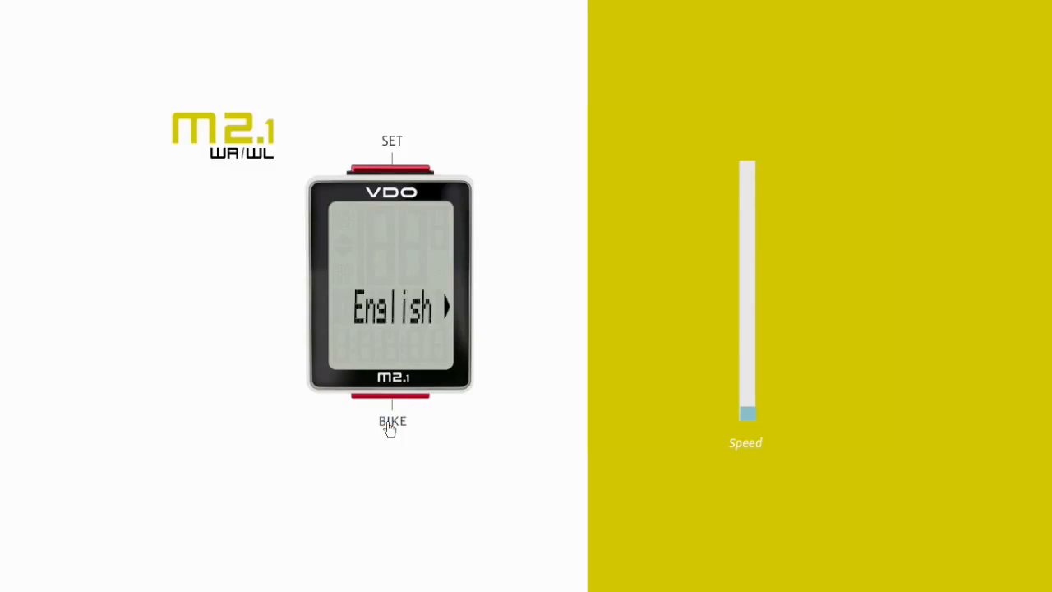
mouse_move(391, 148)
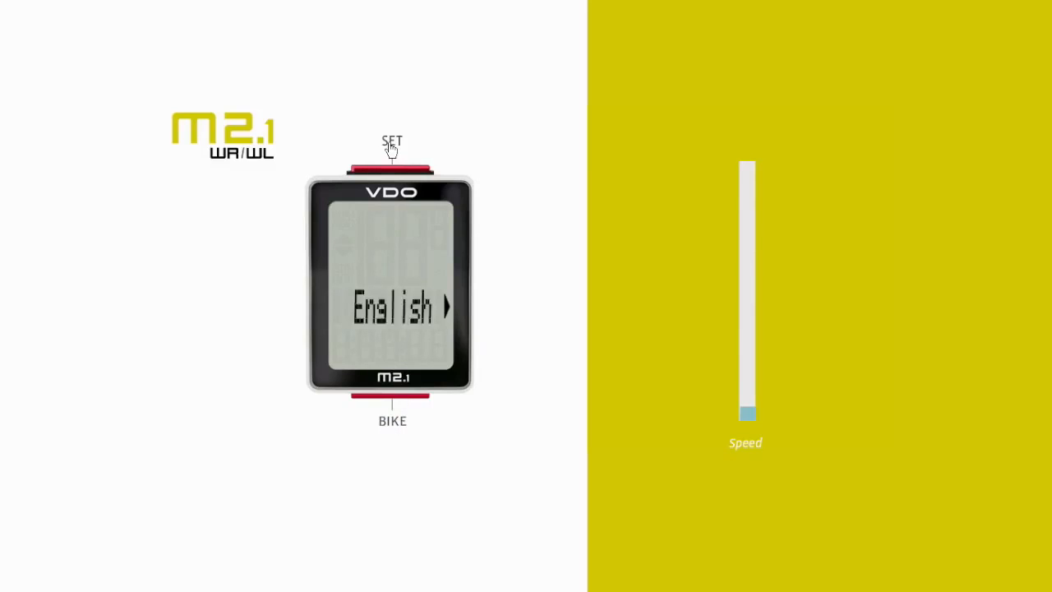
click(391, 161)
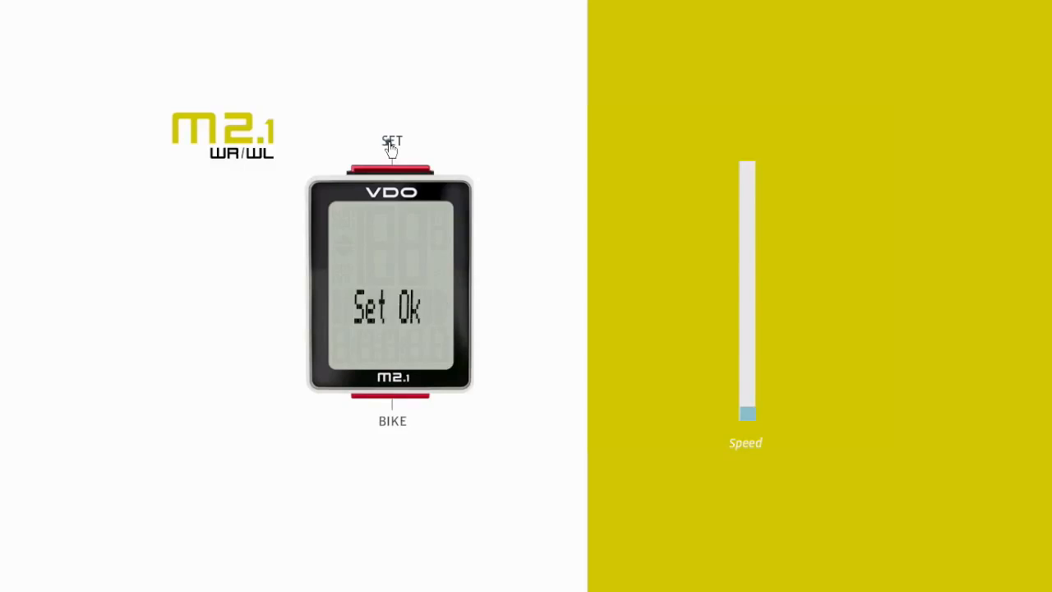
click(391, 165)
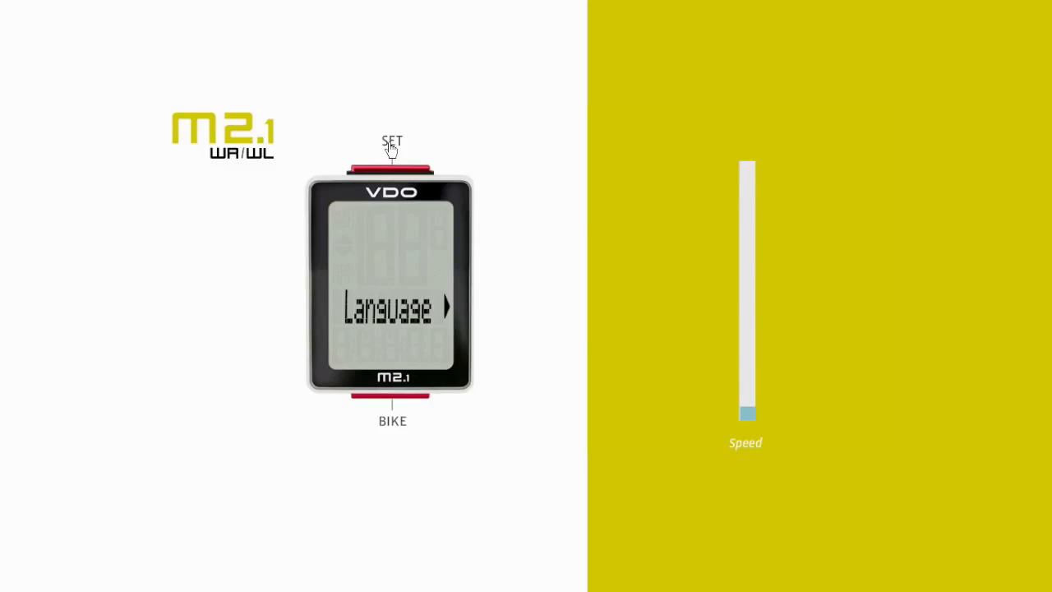
mouse_move(393, 431)
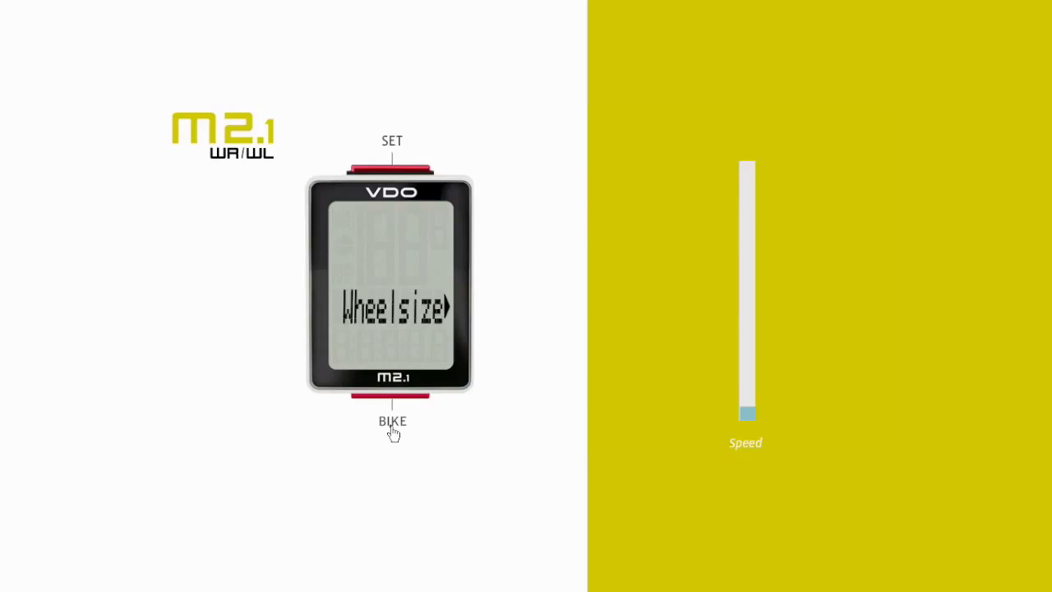
Keep KMH as the speed unit under the Unit entry and confirm it.
click(391, 168)
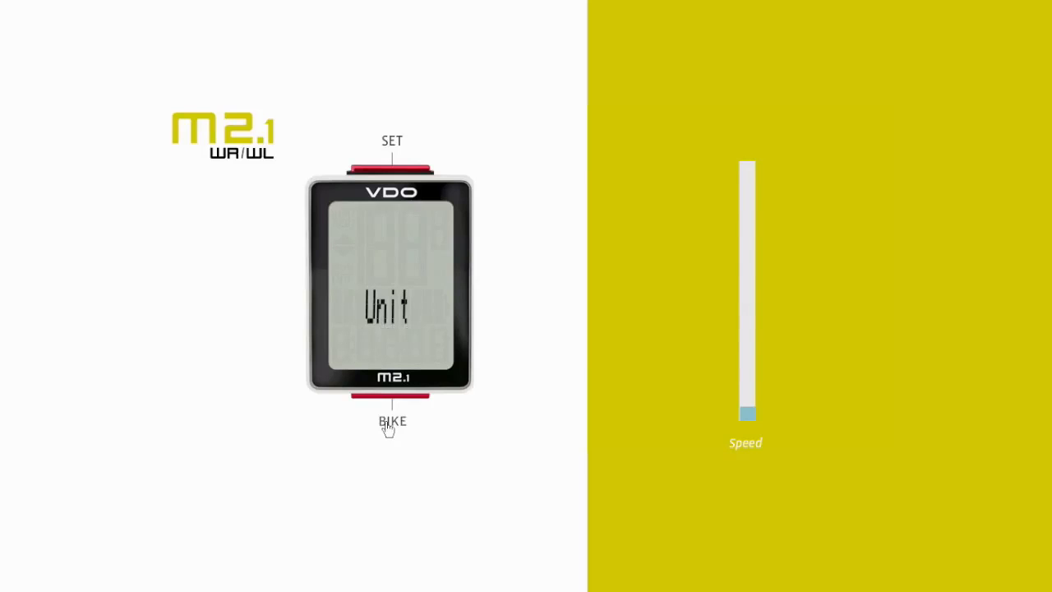
click(391, 168)
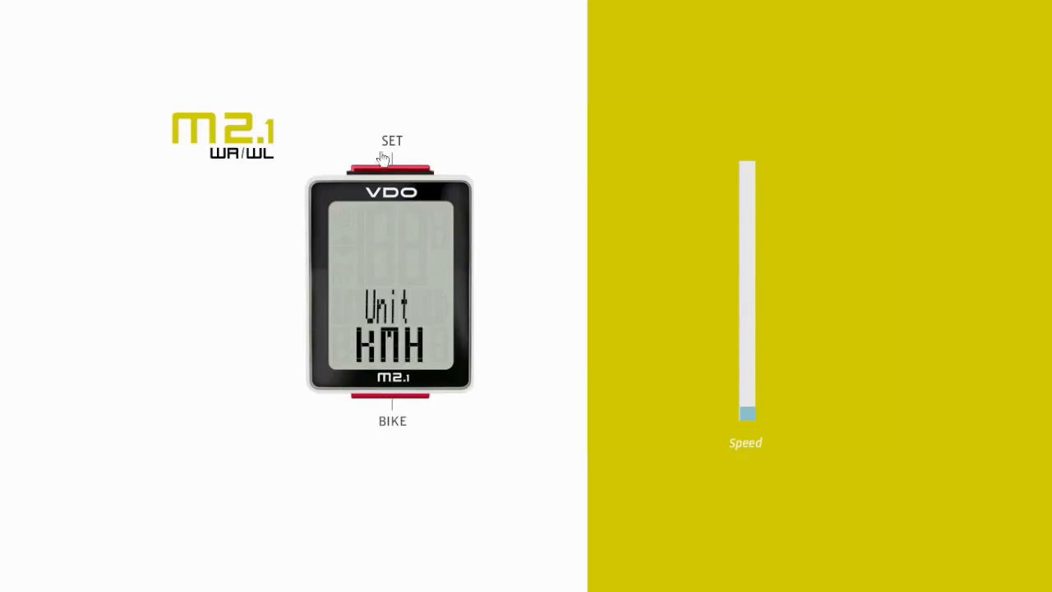
click(392, 167)
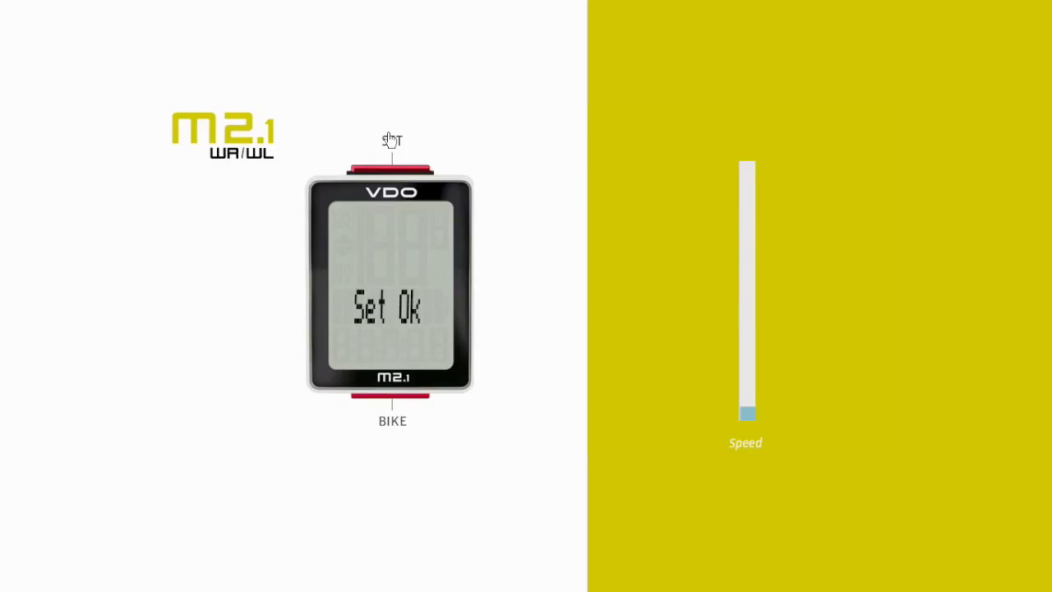
click(391, 168)
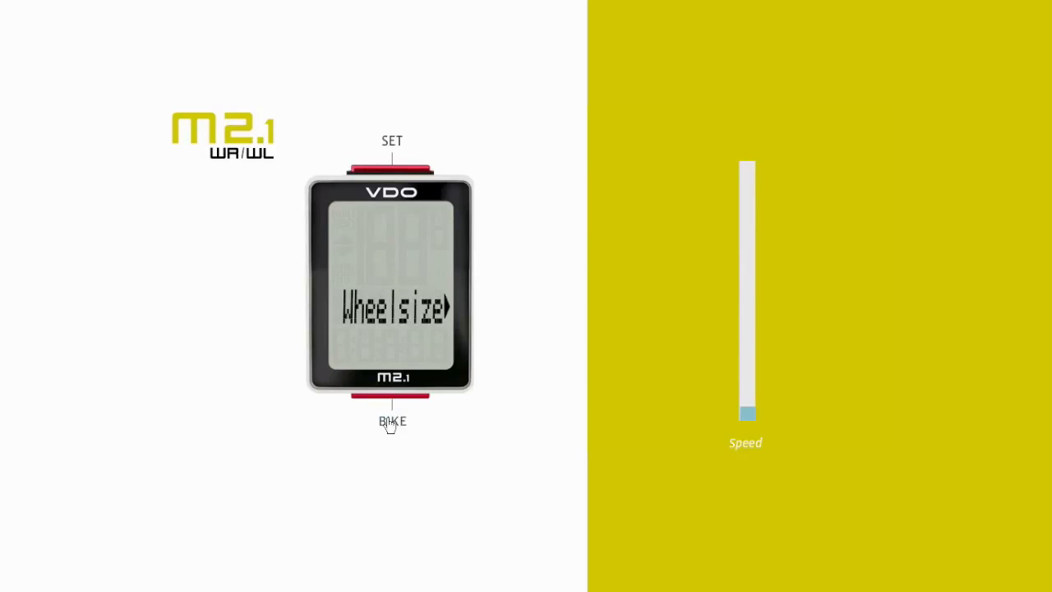
Edit the wheel size digit by digit from 2155 to 2375 and confirm with Set Ok.
click(391, 168)
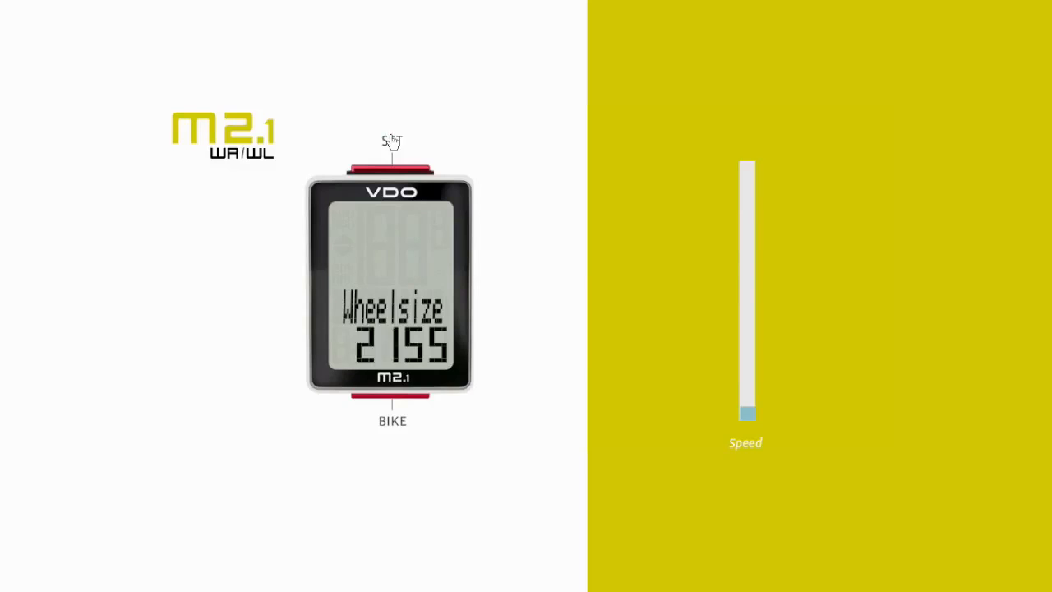
click(391, 400)
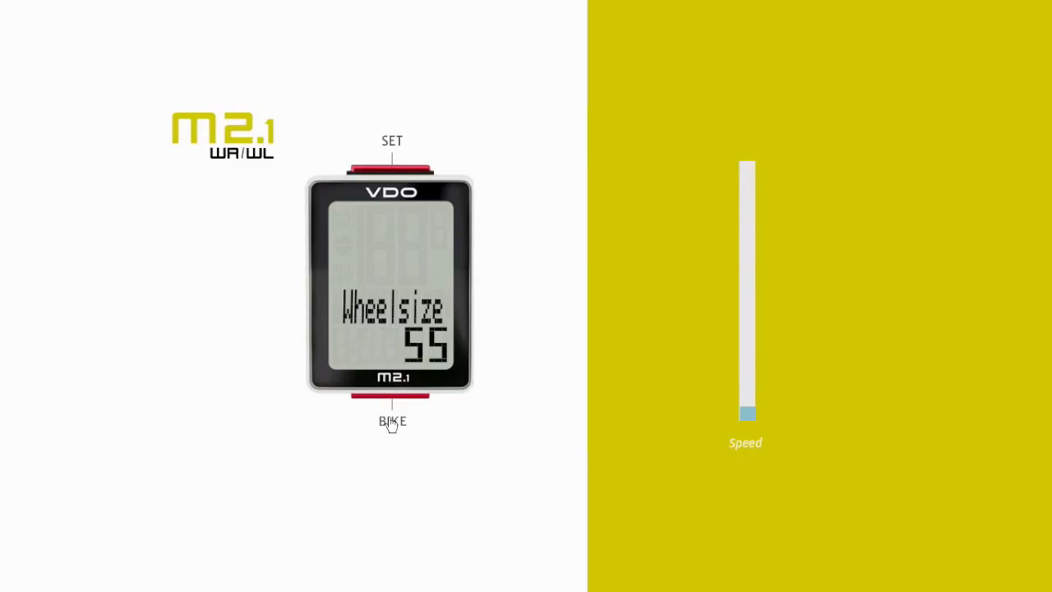
click(391, 164)
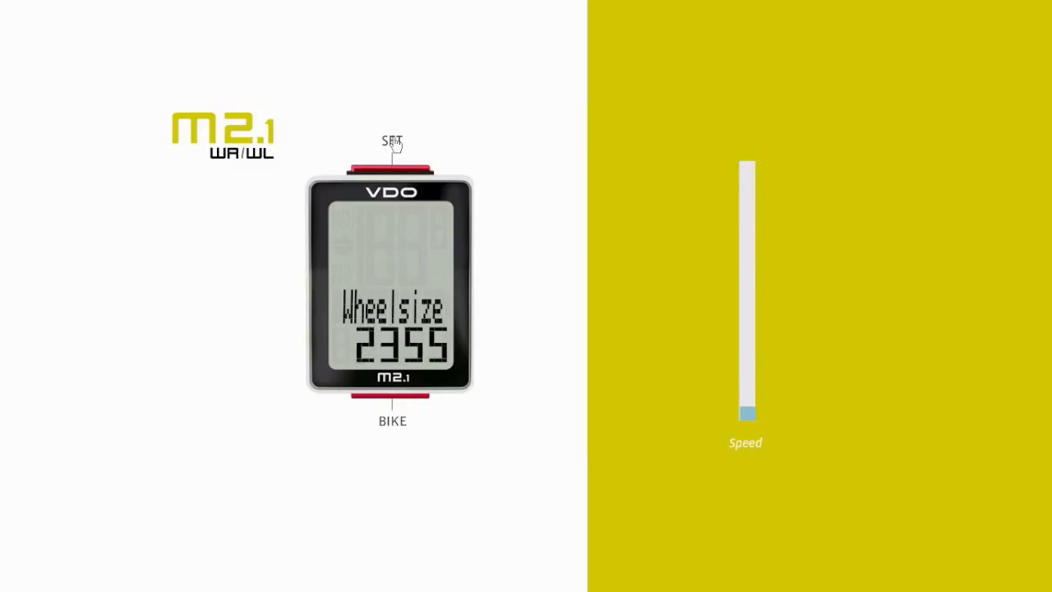
click(391, 167)
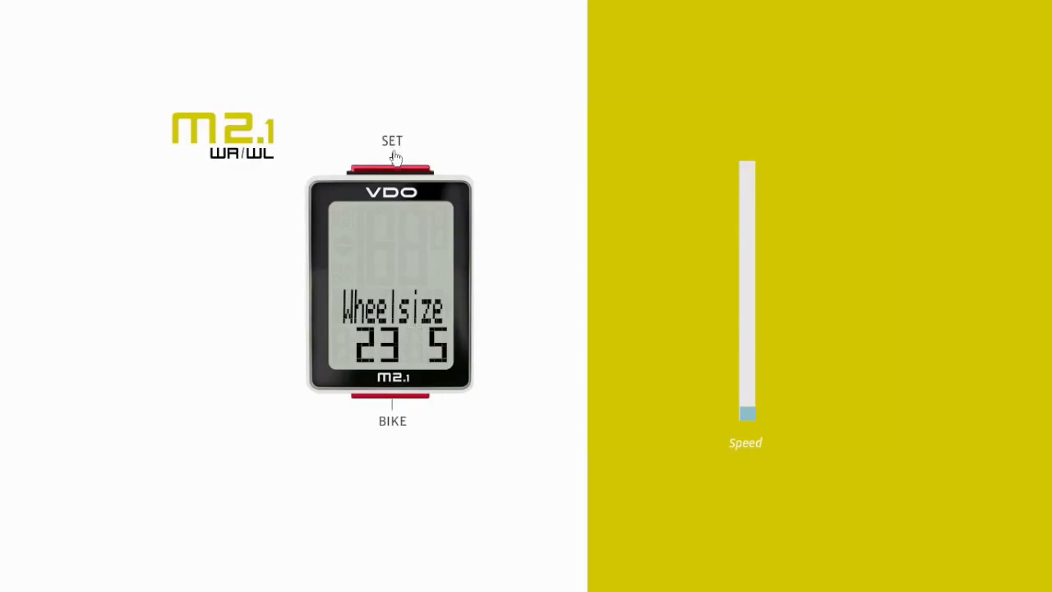
mouse_move(391, 431)
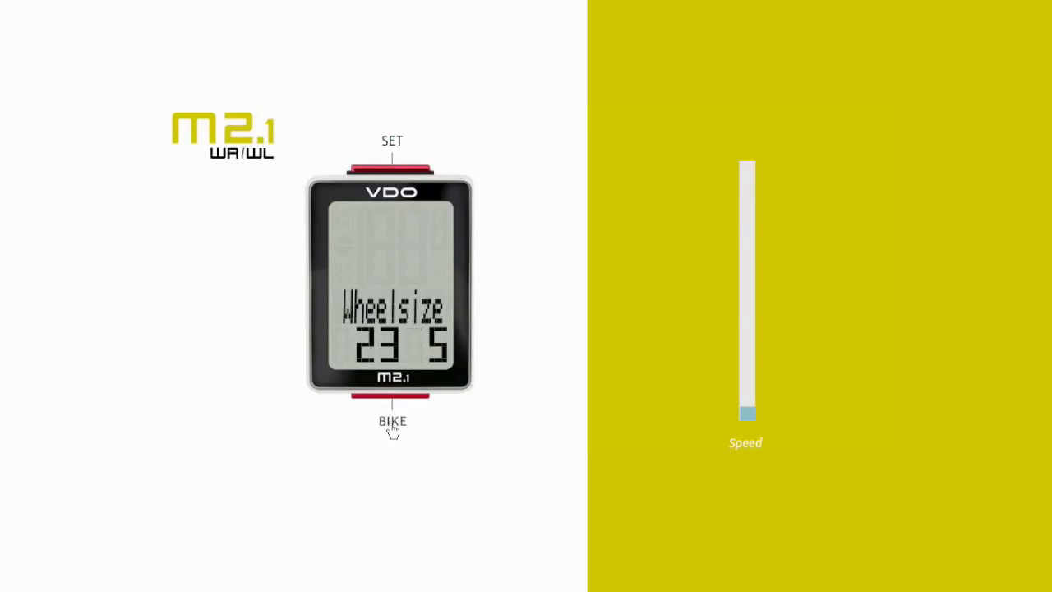
click(391, 396)
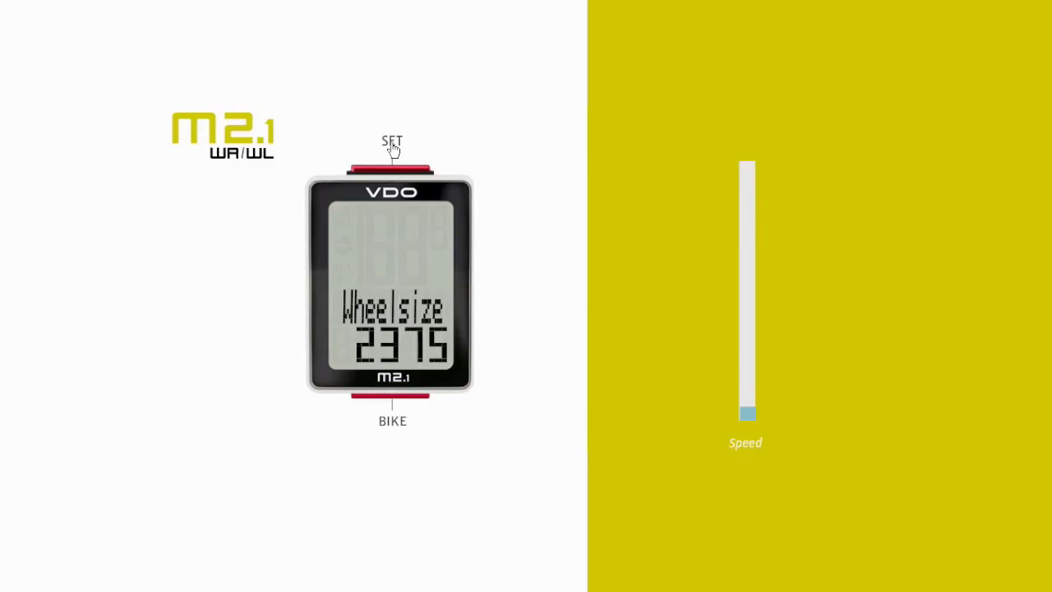
click(391, 168)
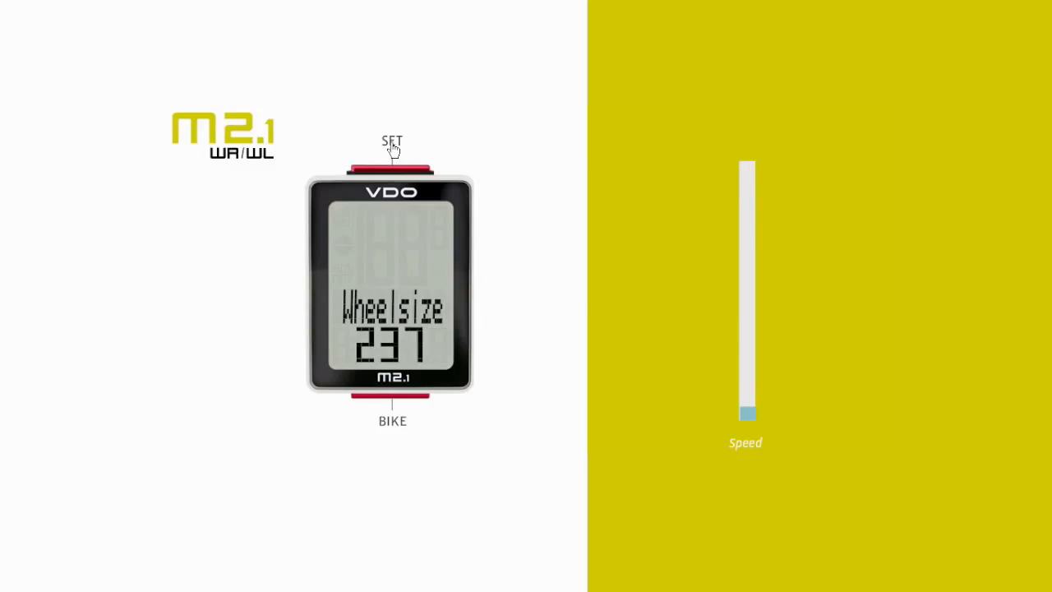
click(391, 168)
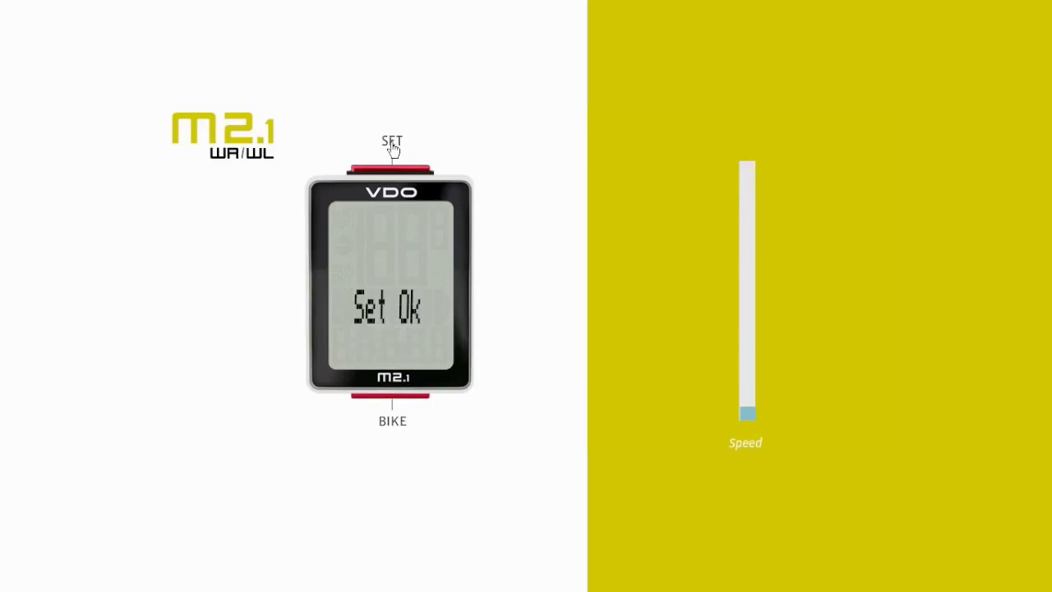
click(391, 168)
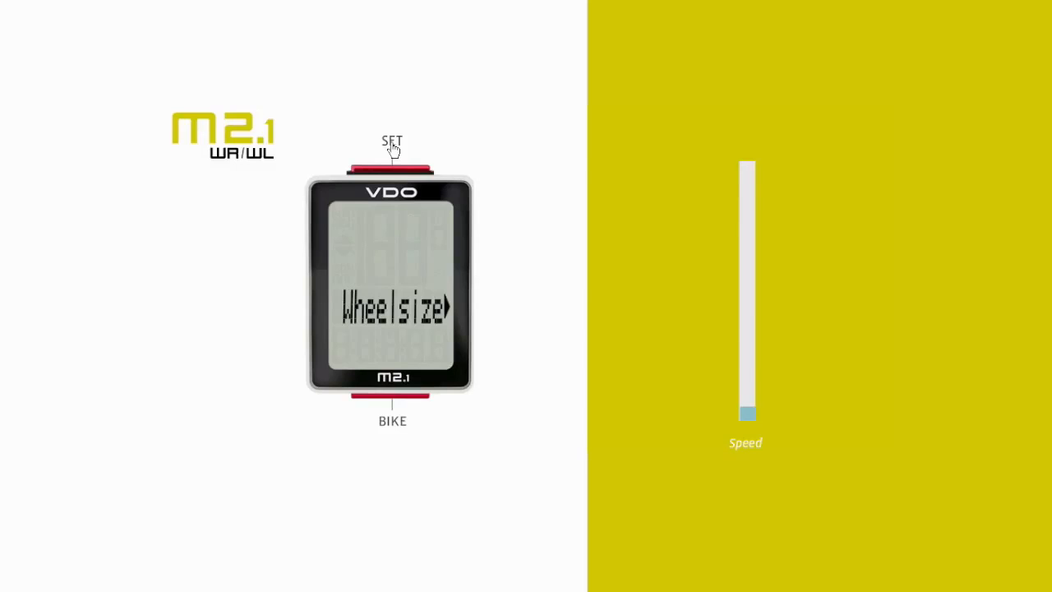
mouse_move(388, 424)
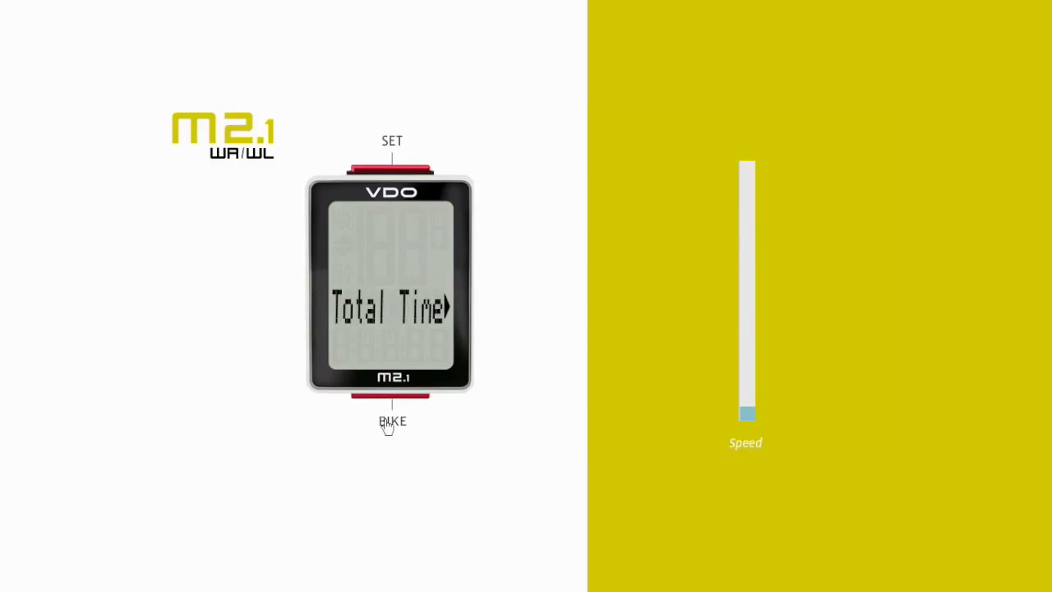
Reach Total Dist, enter 20005 and confirm with Set Ok.
click(392, 420)
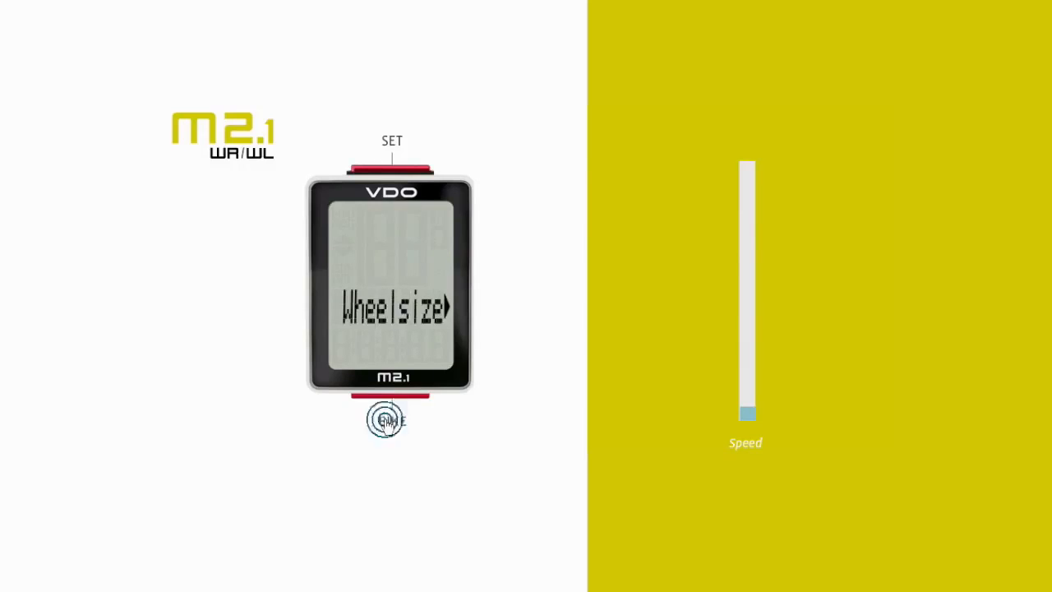
click(390, 419)
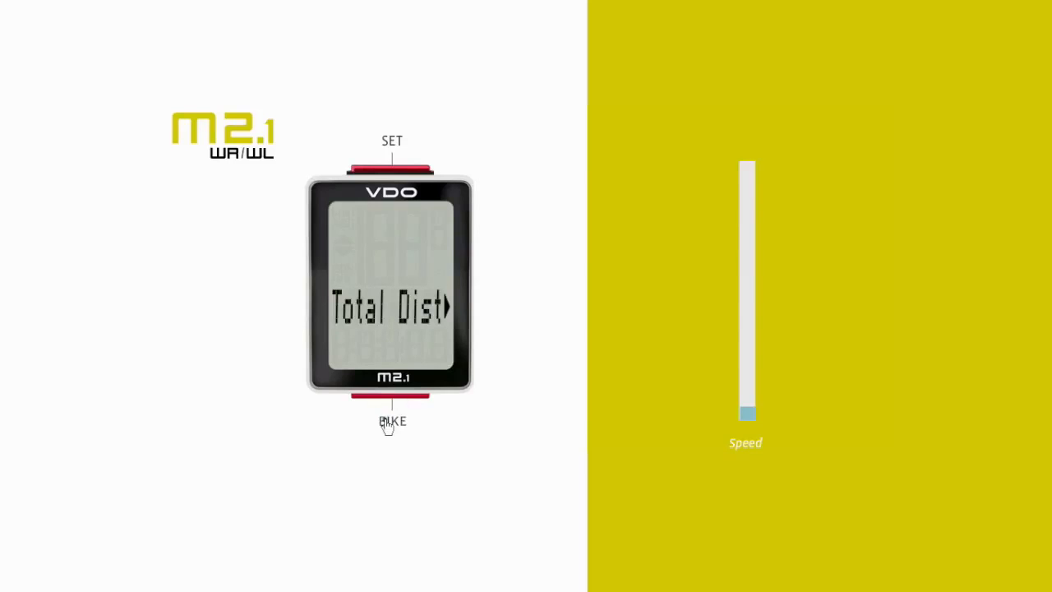
mouse_move(391, 148)
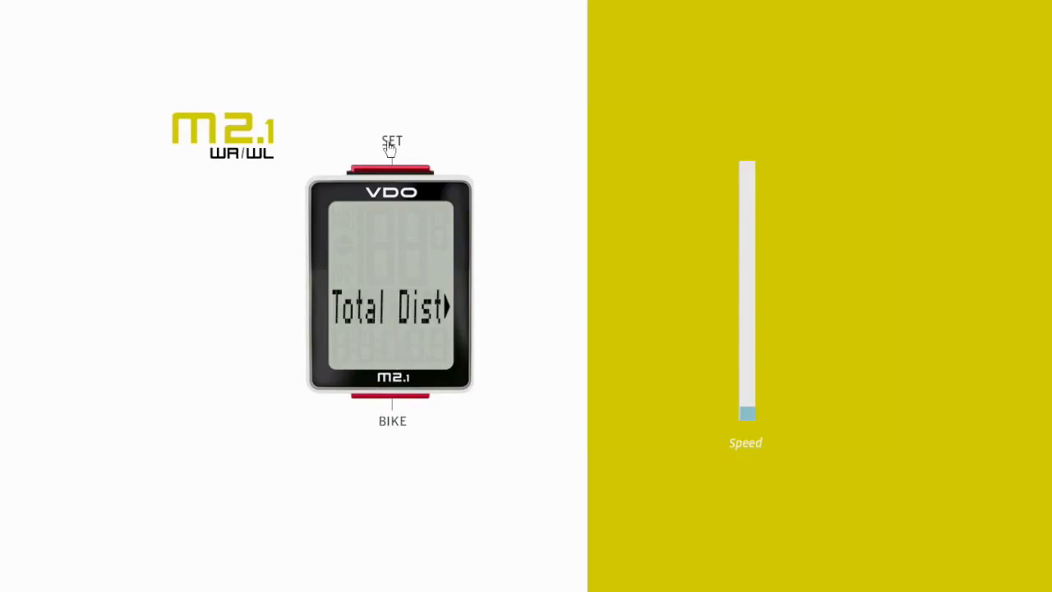
click(391, 168)
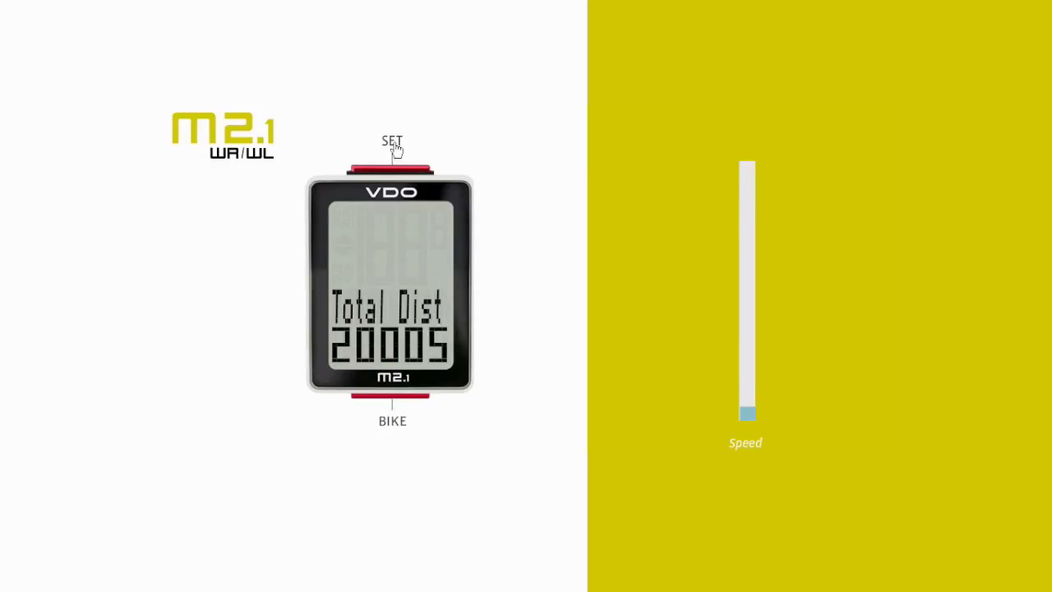
click(391, 168)
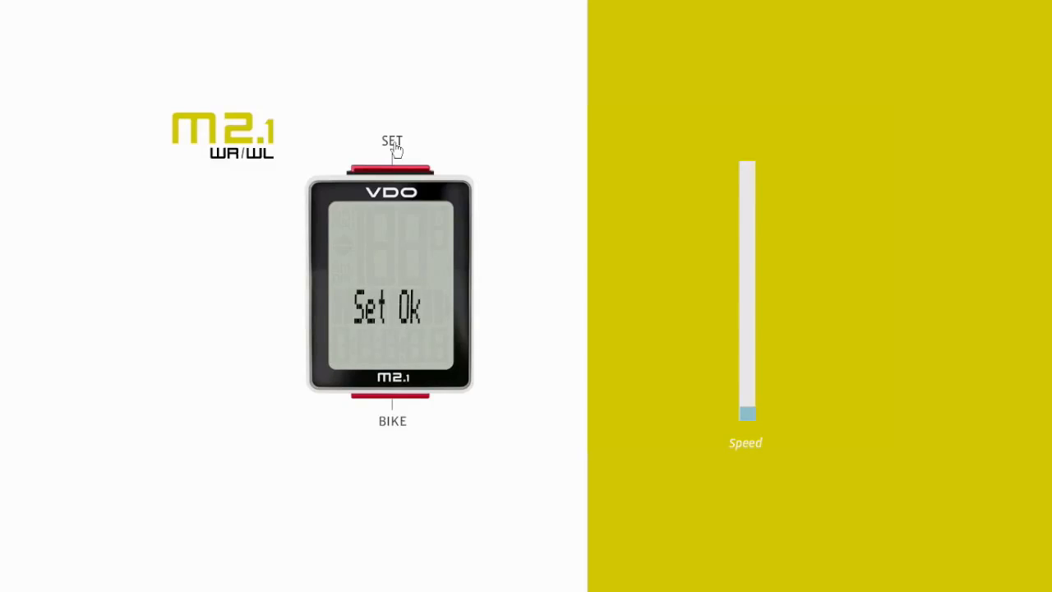
click(391, 168)
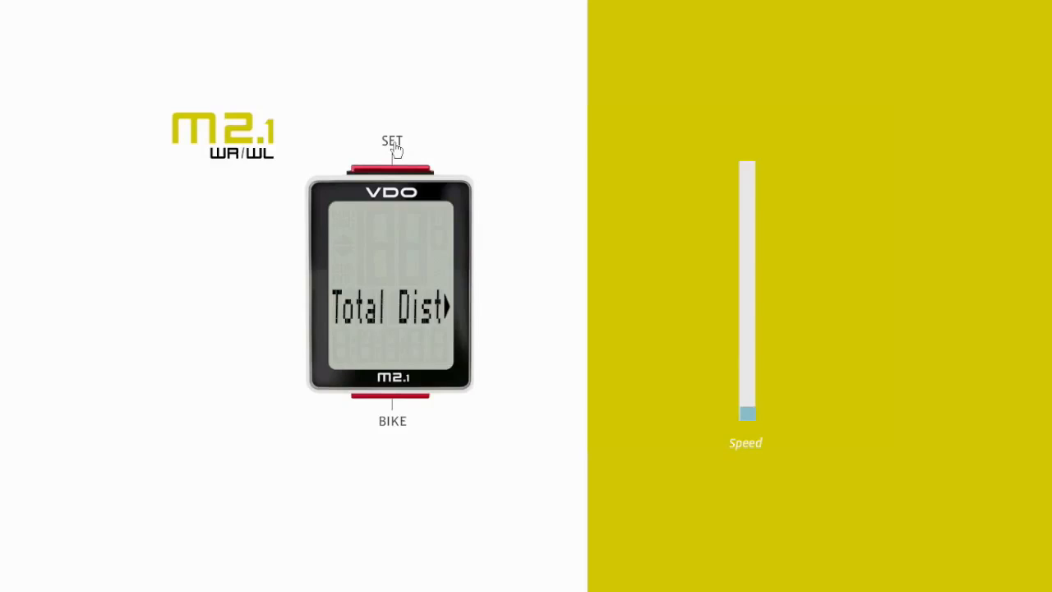
Leave the settings menu and bring back the speed and Trip Dist ride display.
click(391, 146)
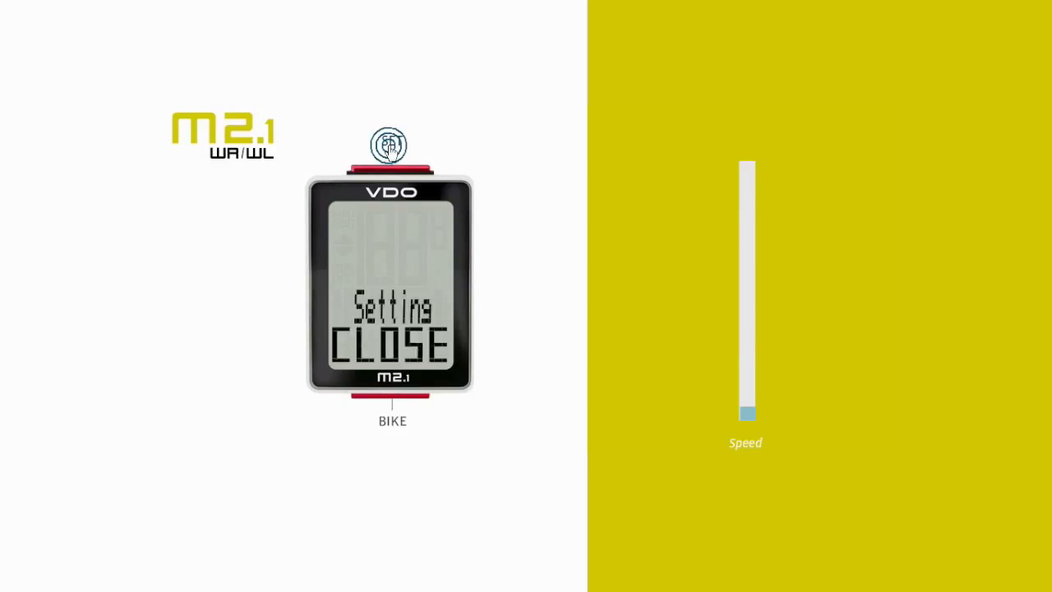
click(391, 146)
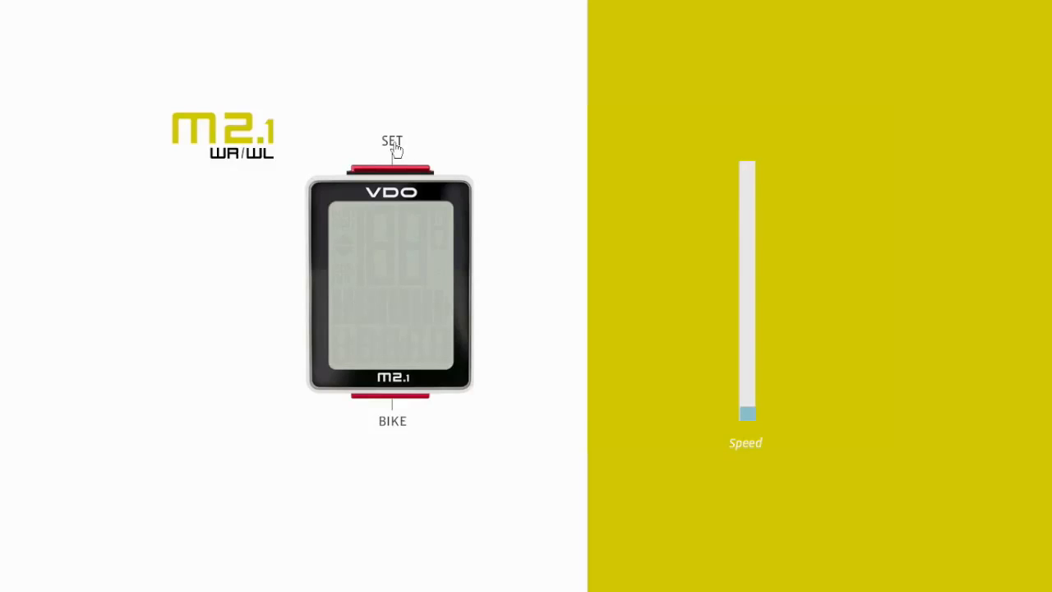
click(391, 164)
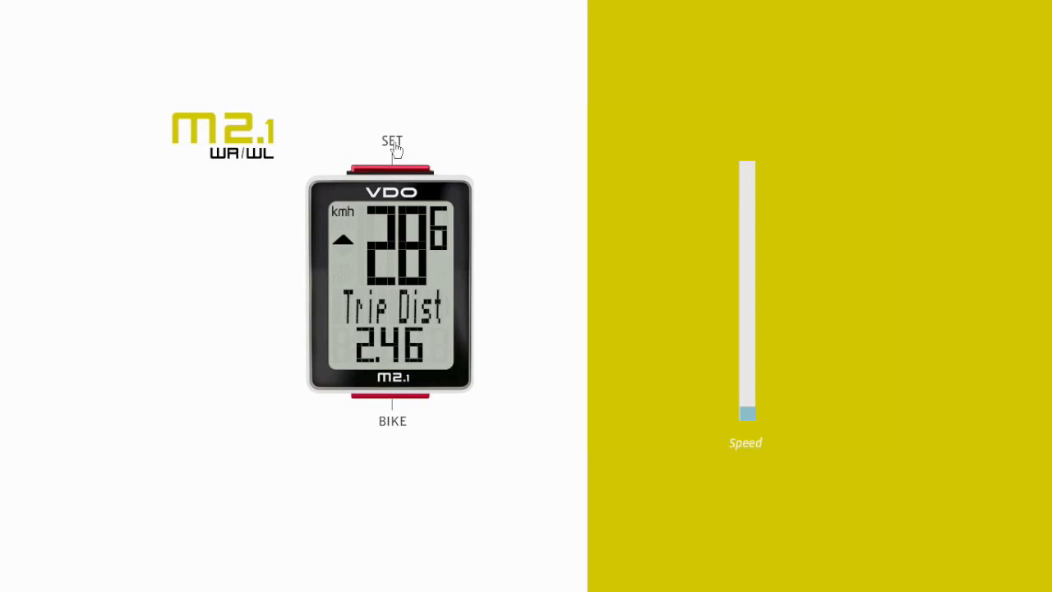